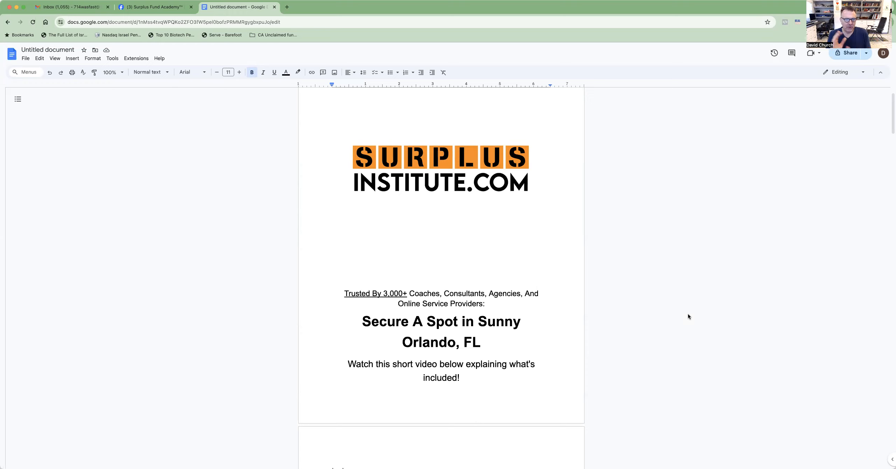
pyautogui.moveTo(568, 344)
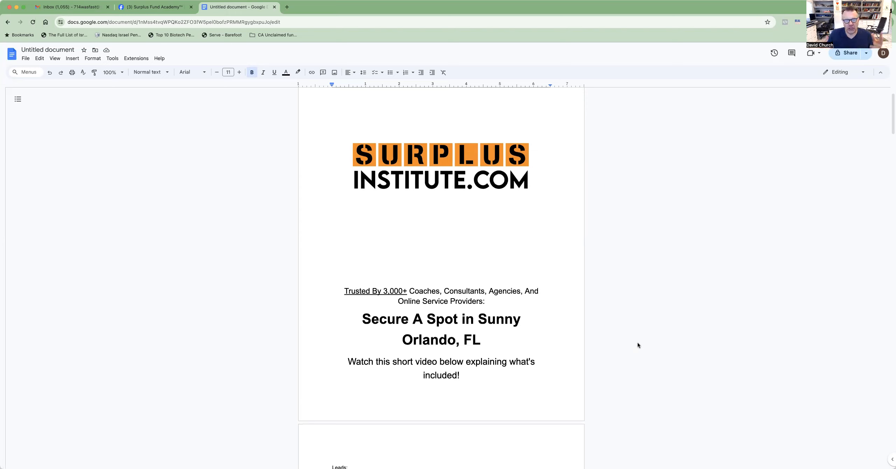
pyautogui.scroll(-3)
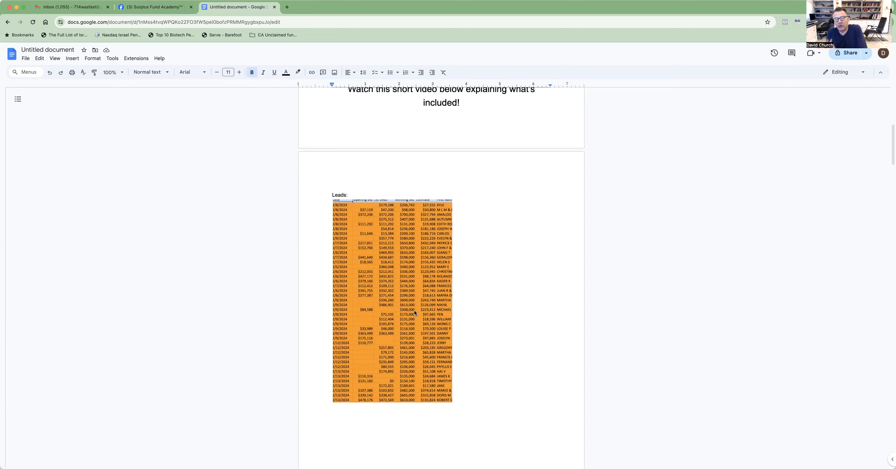
pyautogui.scroll(-3)
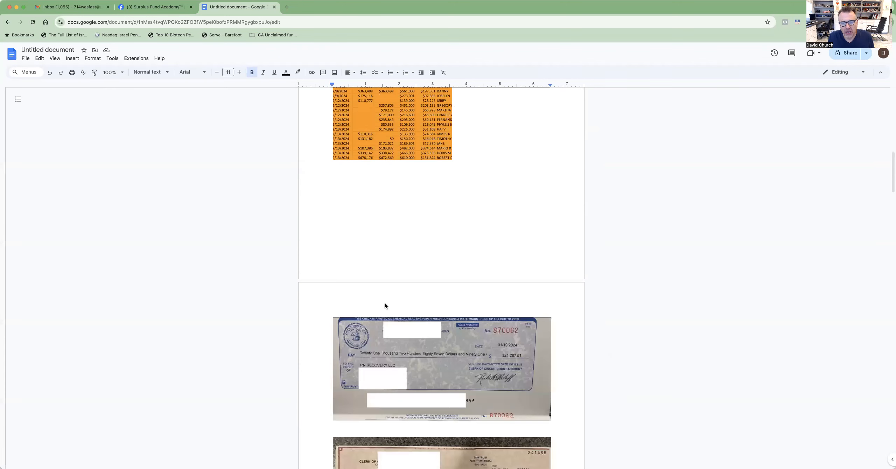
pyautogui.scroll(-3)
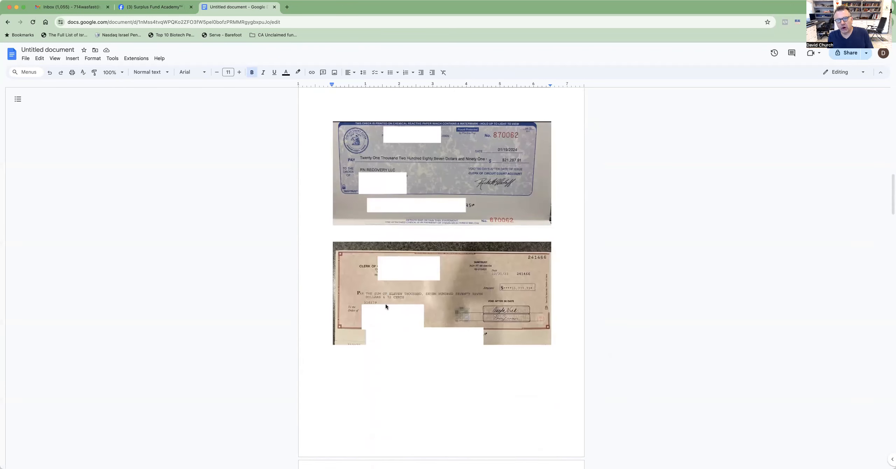
pyautogui.scroll(-3)
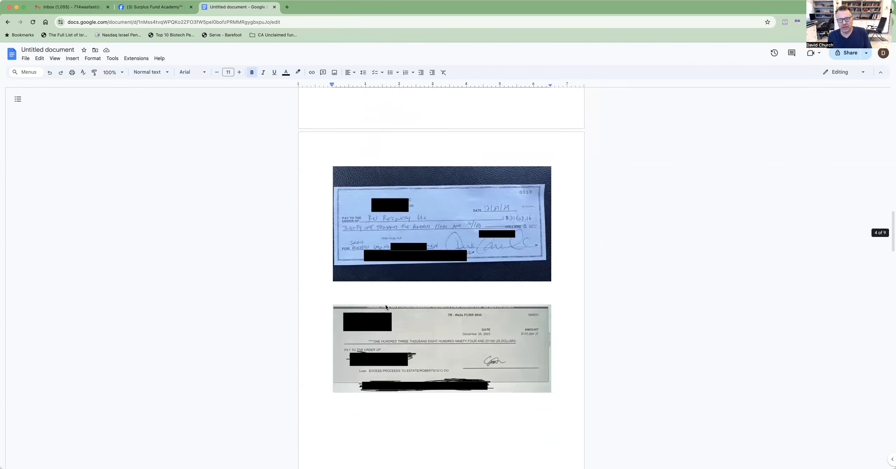
pyautogui.scroll(-3)
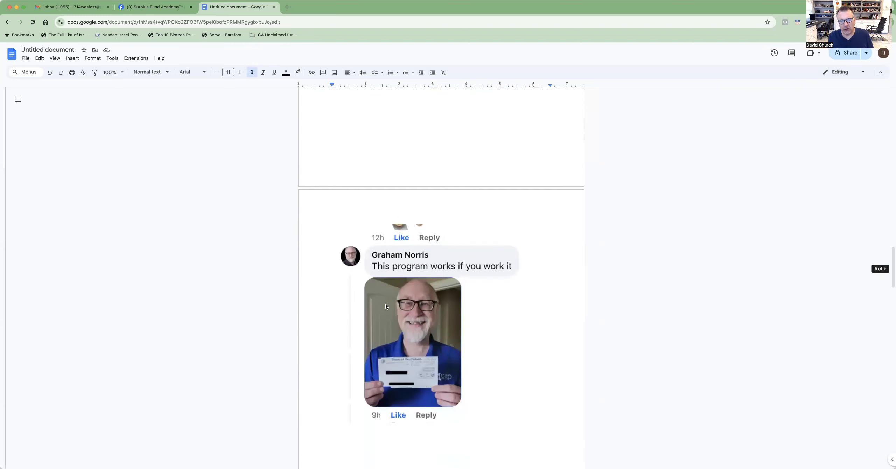
pyautogui.scroll(-3)
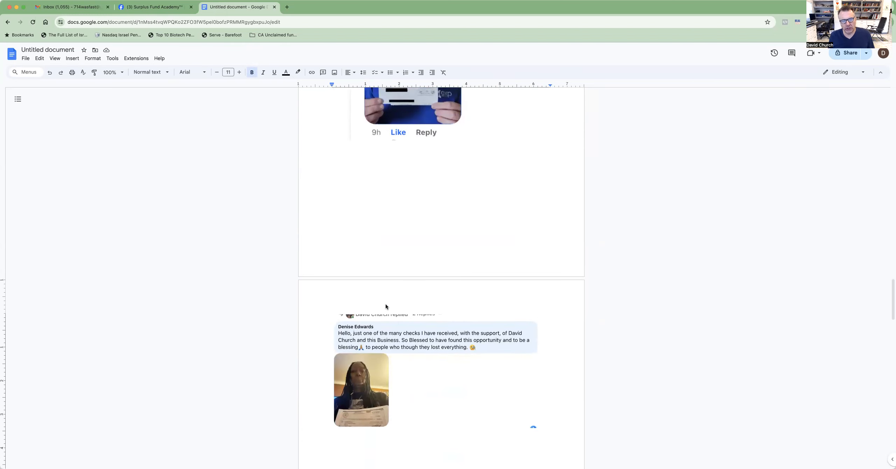
pyautogui.scroll(-3)
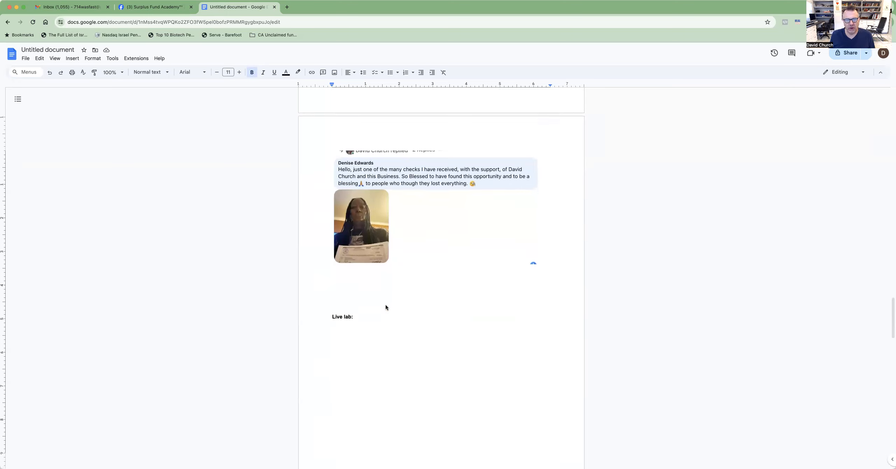
pyautogui.scroll(-3)
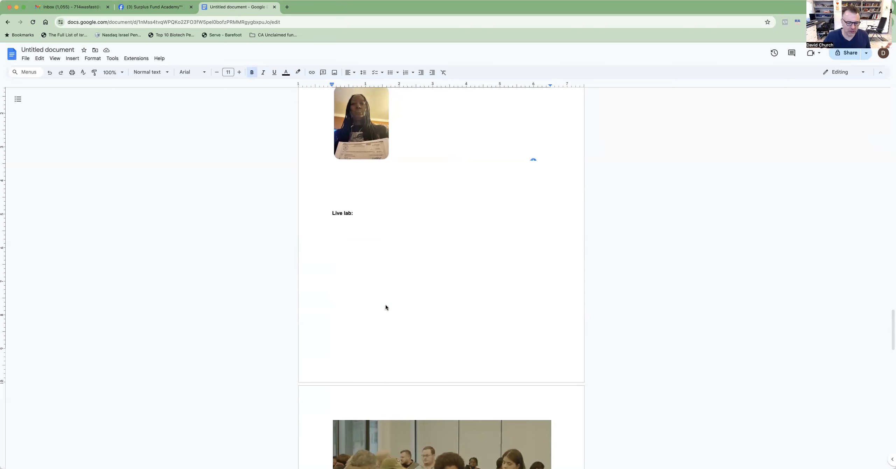
pyautogui.moveTo(406, 304)
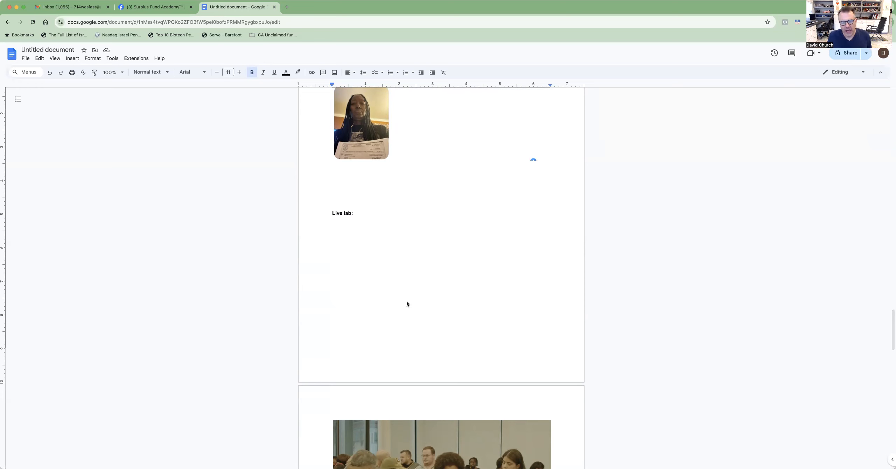
pyautogui.scroll(-3)
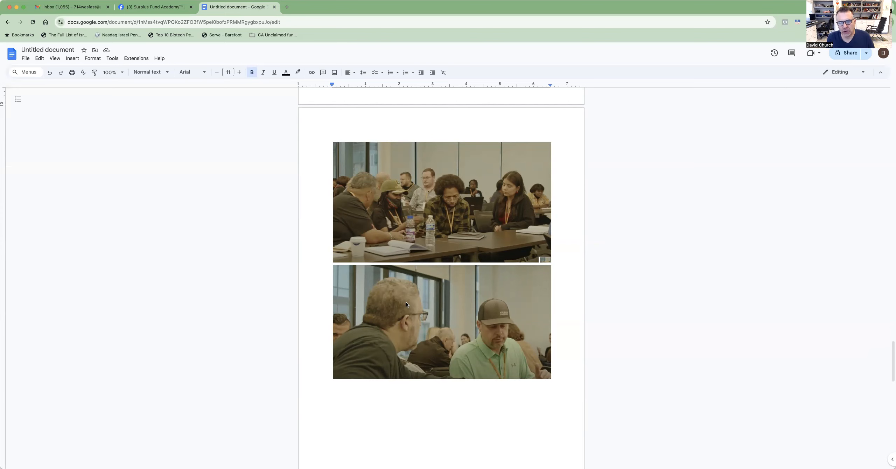
pyautogui.scroll(-3)
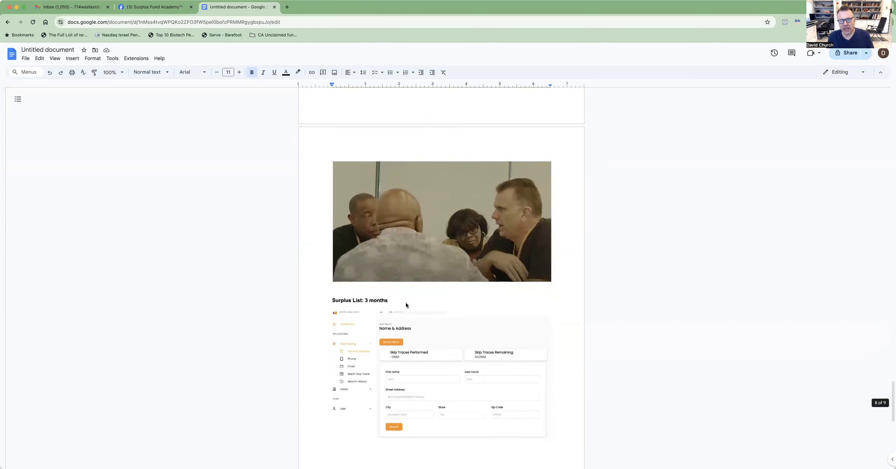
pyautogui.scroll(-3)
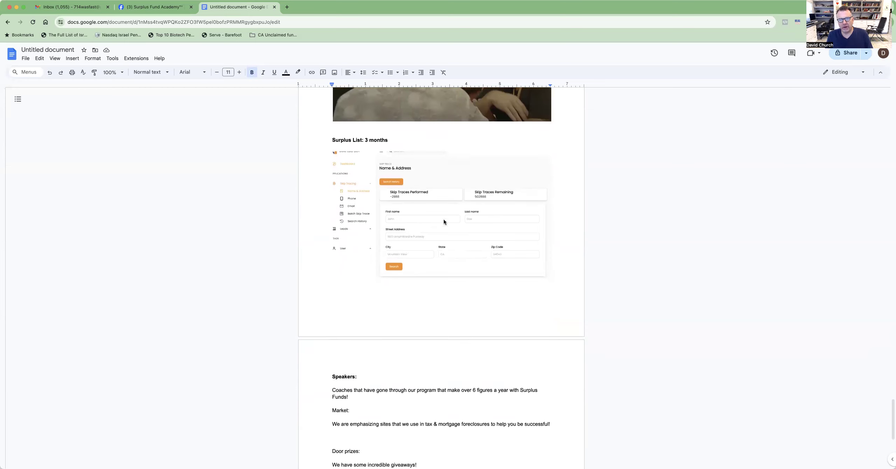
pyautogui.scroll(3)
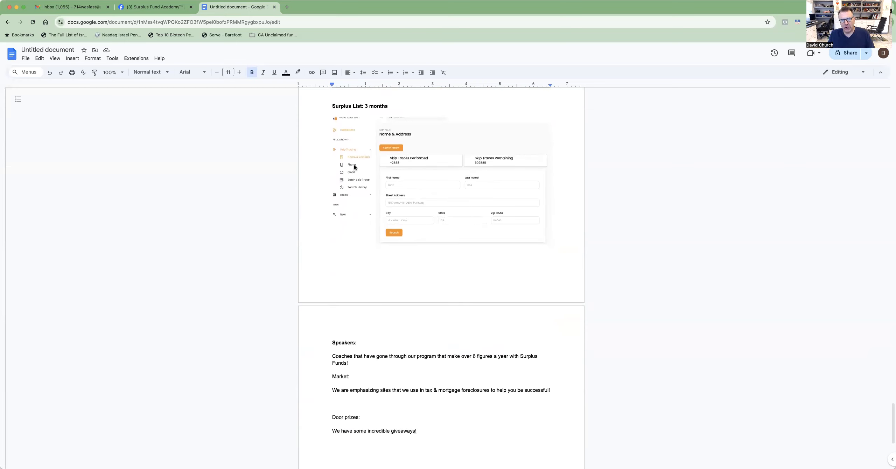
pyautogui.moveTo(379, 185)
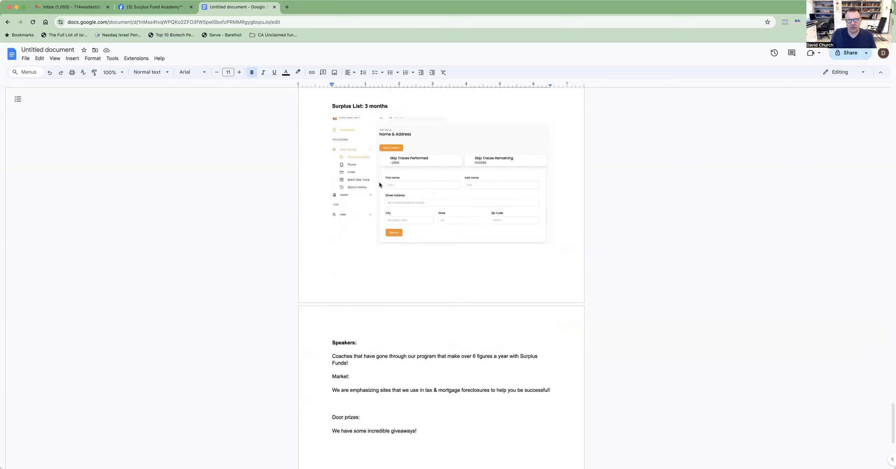
pyautogui.scroll(3)
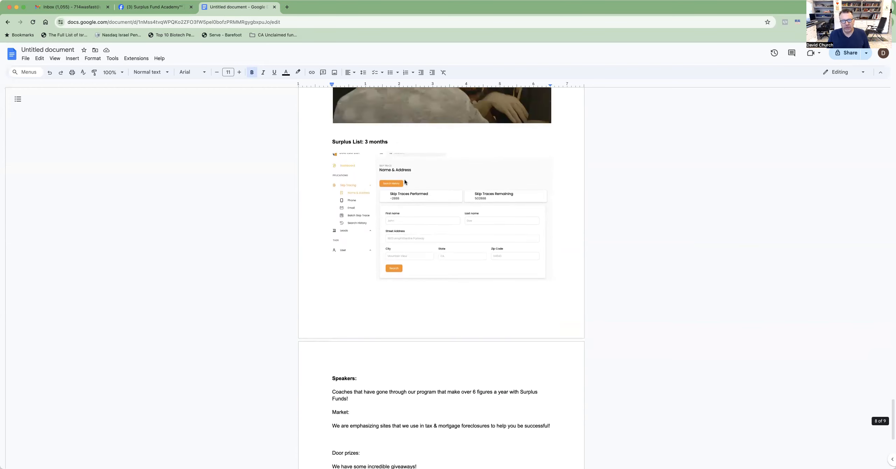
pyautogui.scroll(-3)
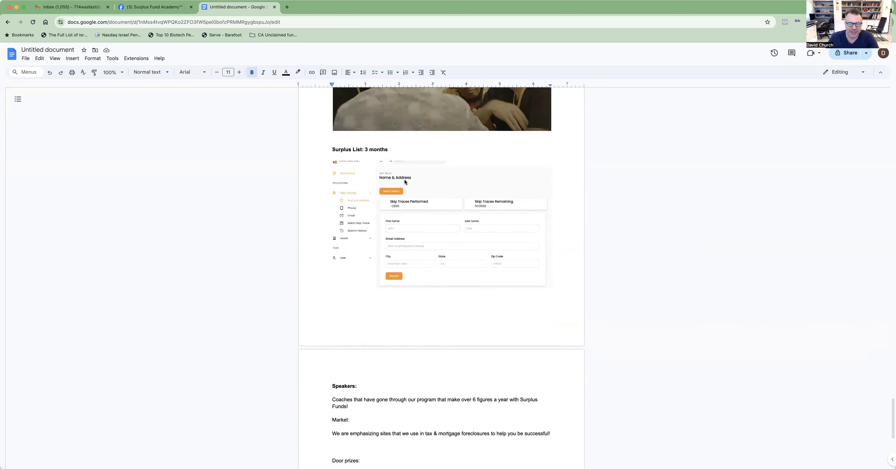